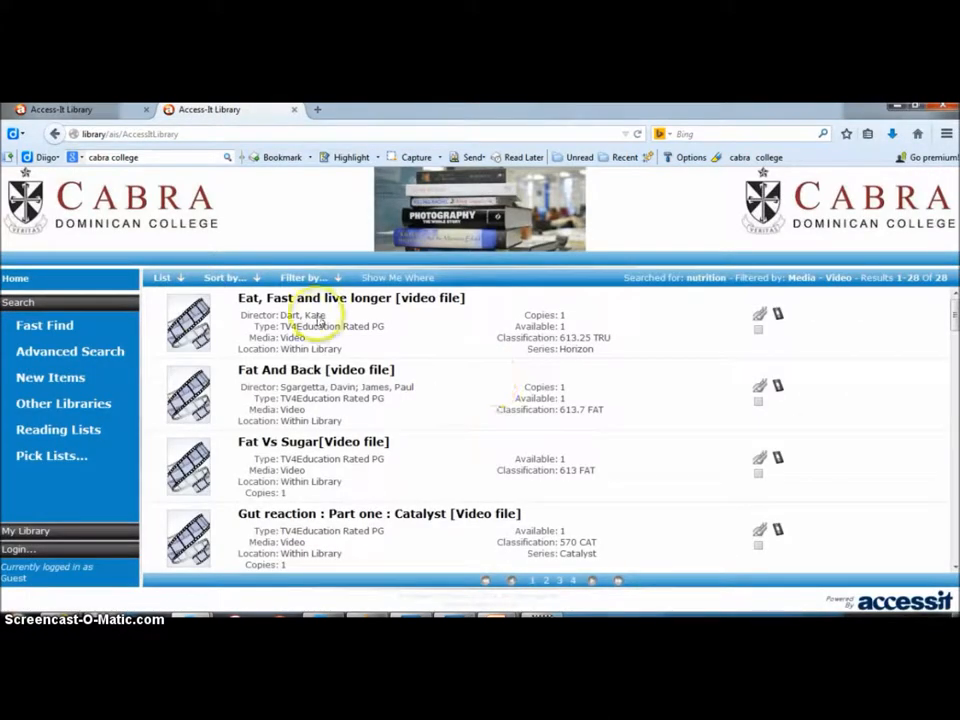
Run a Fast Find catalogue search for 'nutrition', showing all 202 results
{"action": "left_click", "coordinate": [44, 325]}
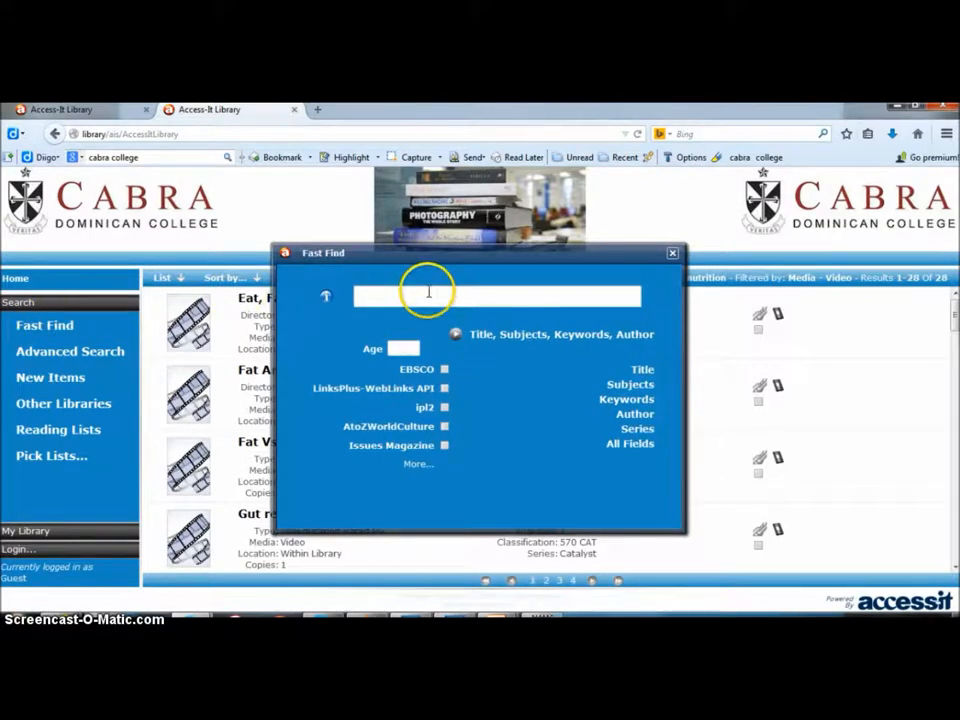
{"action": "type", "text": "nutritio"}
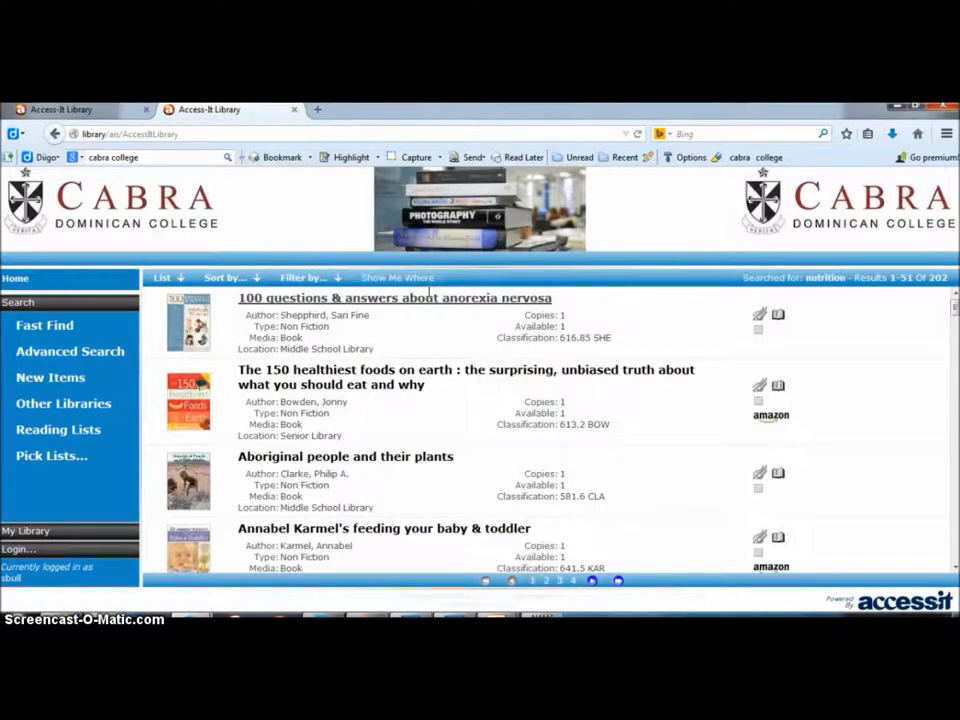
{"action": "mouse_move", "coordinate": [868, 318]}
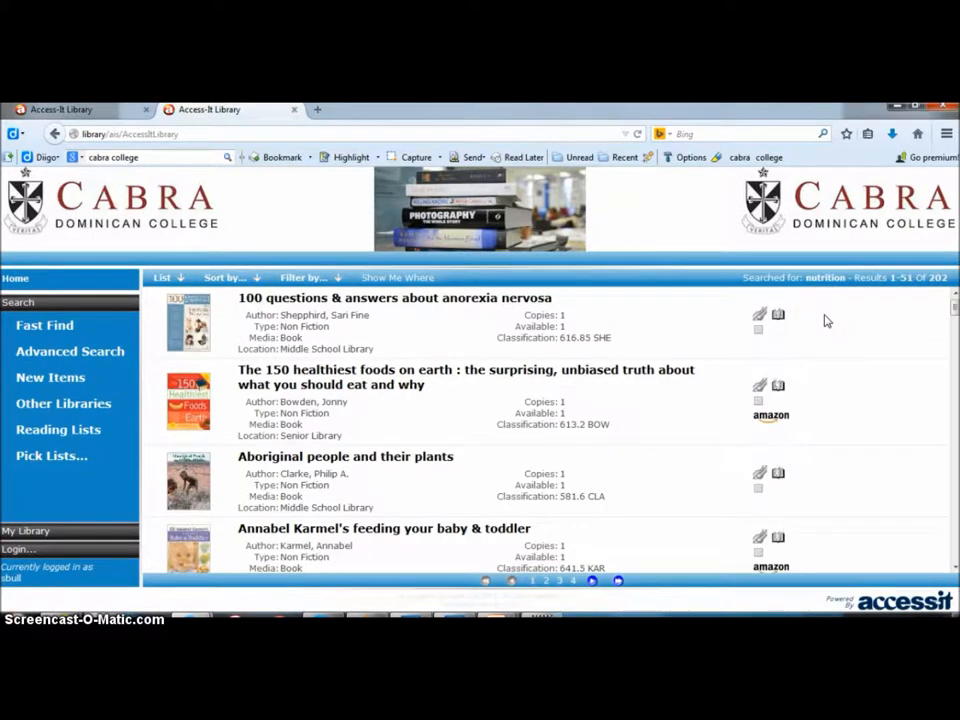
Filter the nutrition results by Media to Video, leaving 28 items
{"action": "left_click", "coordinate": [303, 277]}
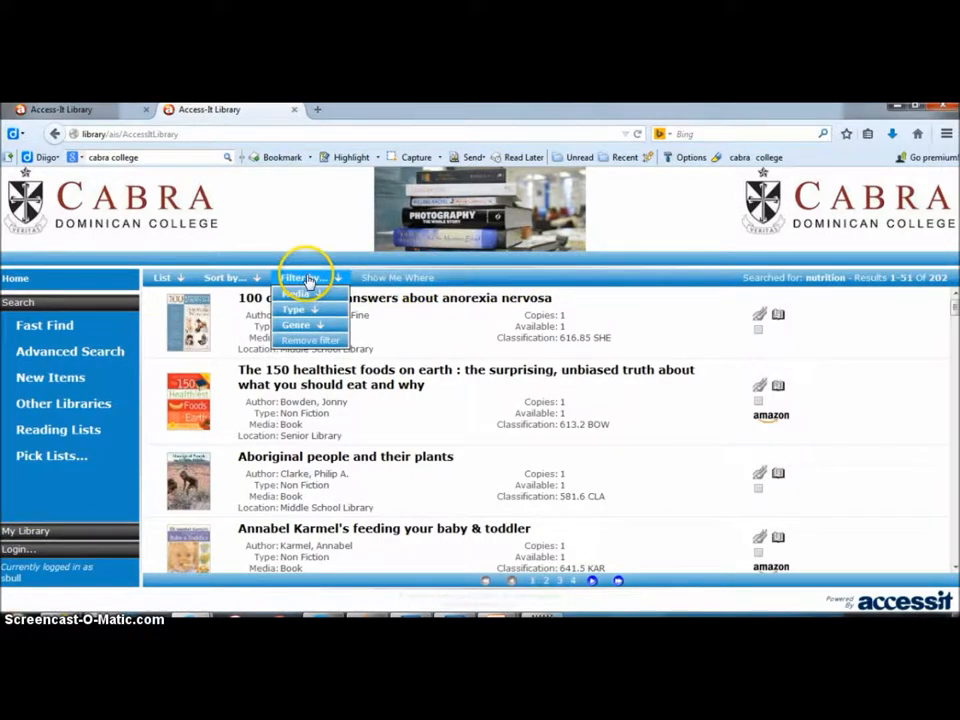
{"action": "left_click", "coordinate": [295, 293]}
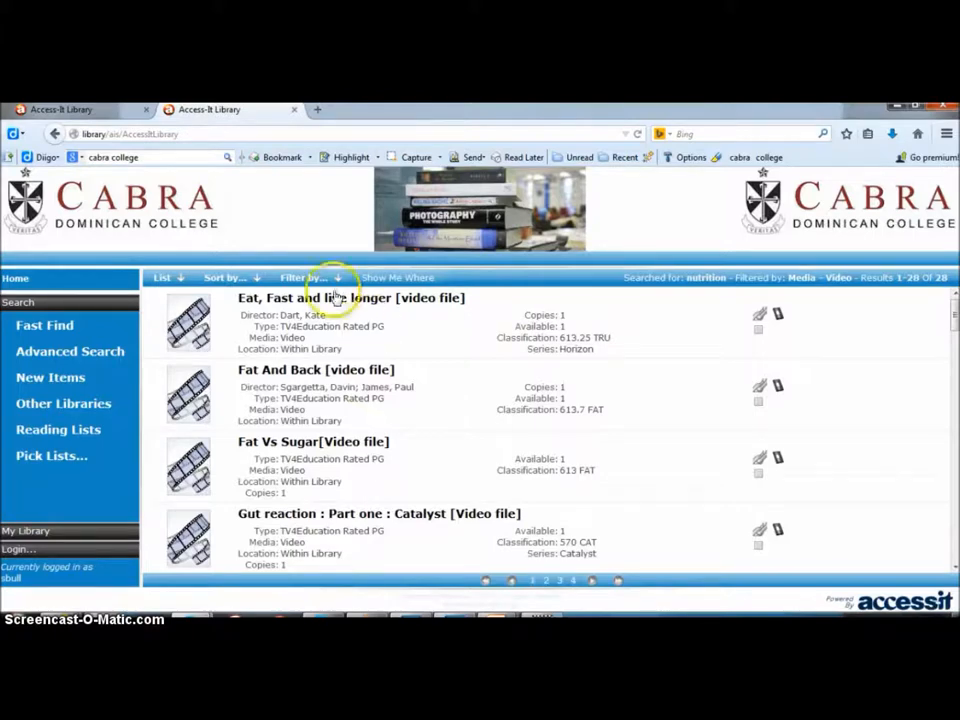
{"action": "left_click", "coordinate": [302, 277]}
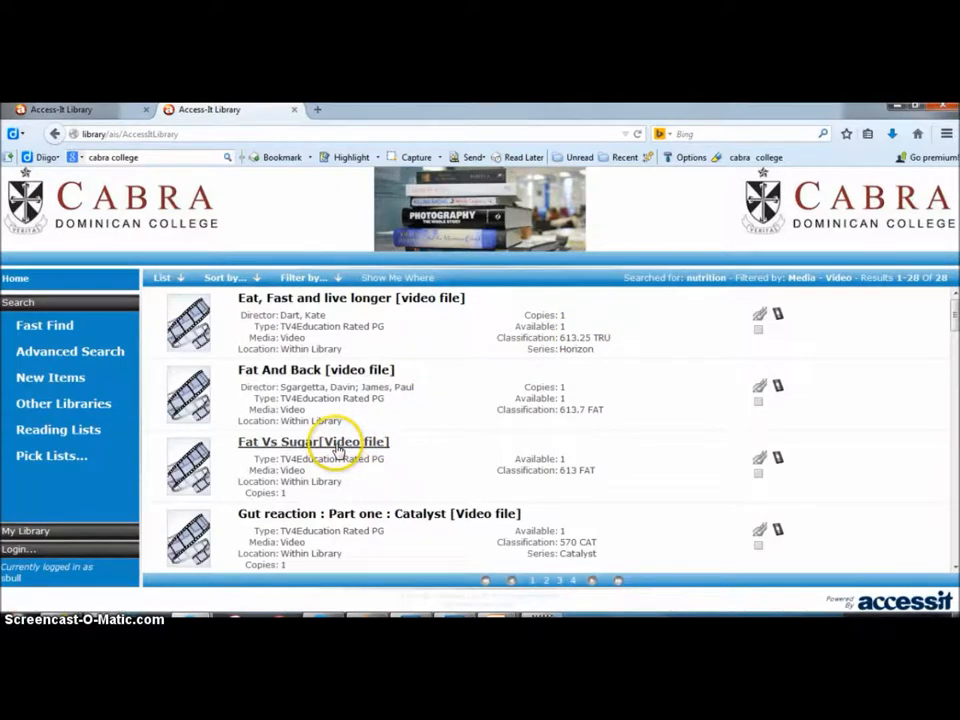
{"action": "left_click", "coordinate": [312, 441]}
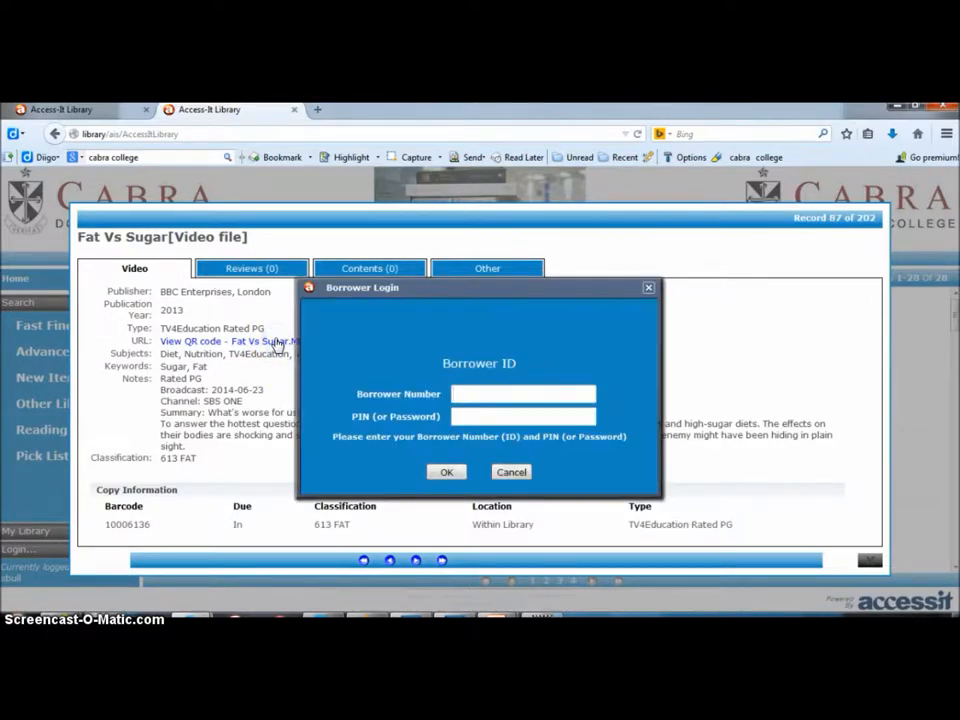
{"action": "type", "text": "sbull"}
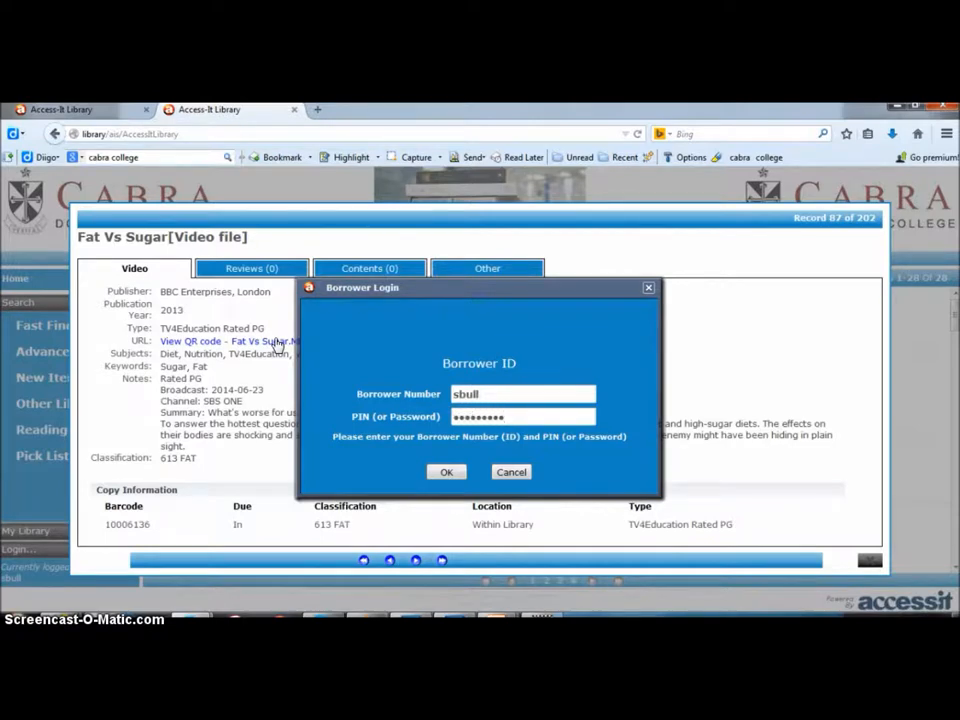
{"action": "left_click", "coordinate": [446, 471]}
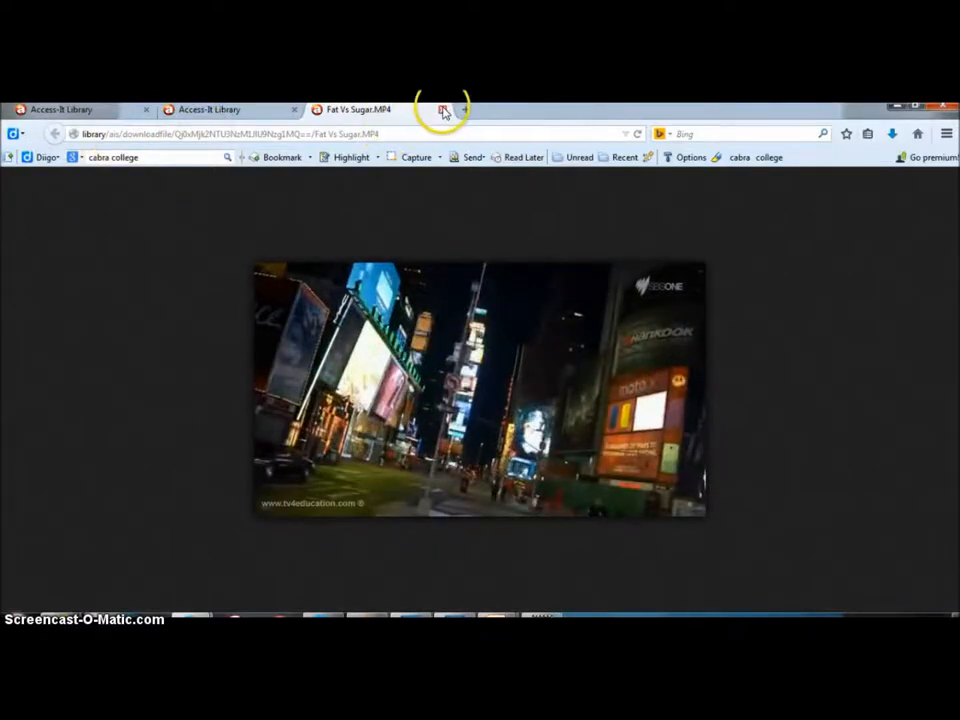
Return to the Fat Vs Sugar record, view and dismiss its QR code, then reopen its MP4
{"action": "left_click", "coordinate": [442, 109]}
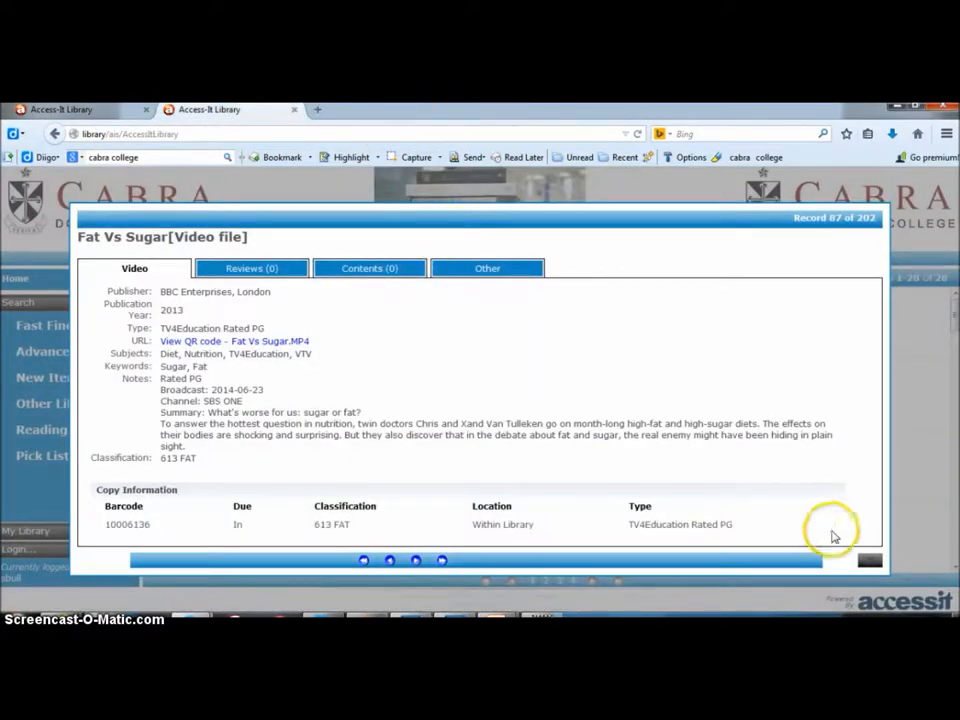
{"action": "mouse_move", "coordinate": [468, 383]}
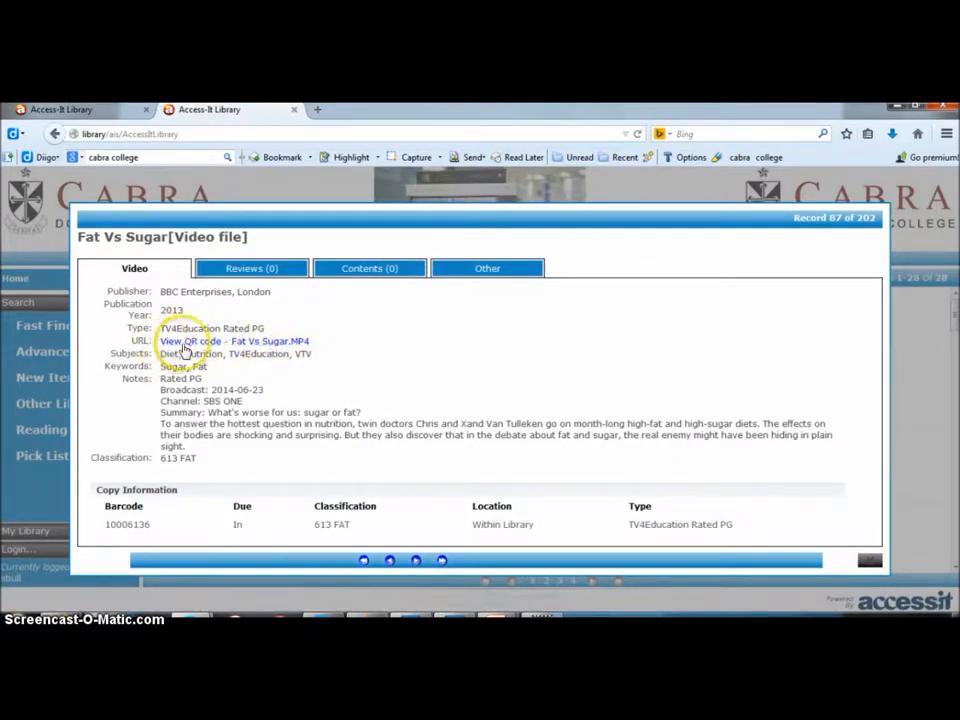
{"action": "left_click", "coordinate": [189, 341]}
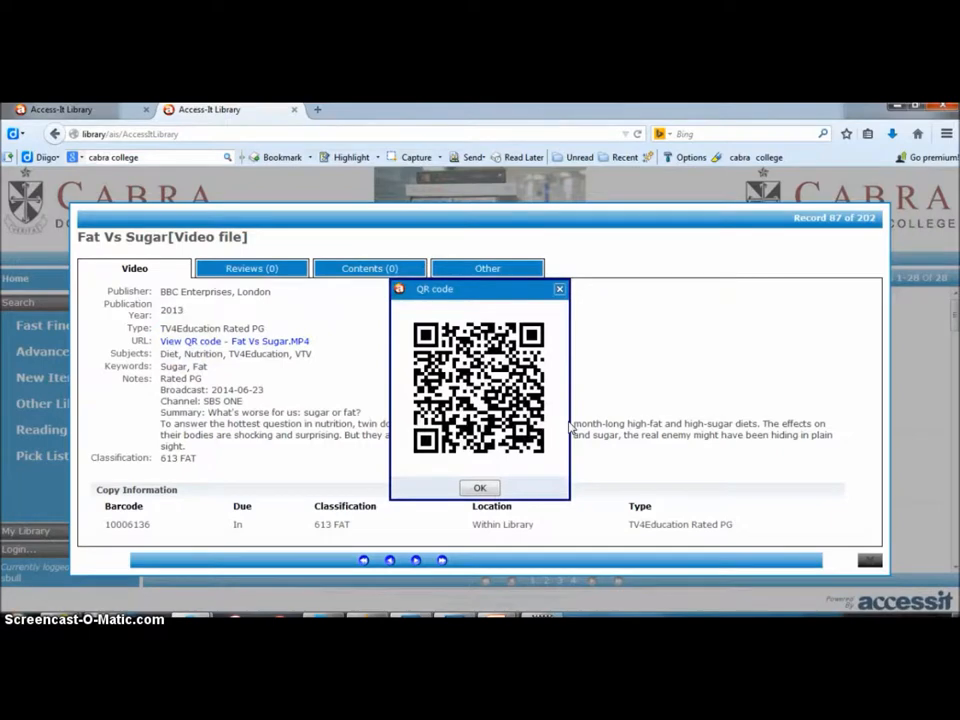
{"action": "left_click", "coordinate": [479, 488]}
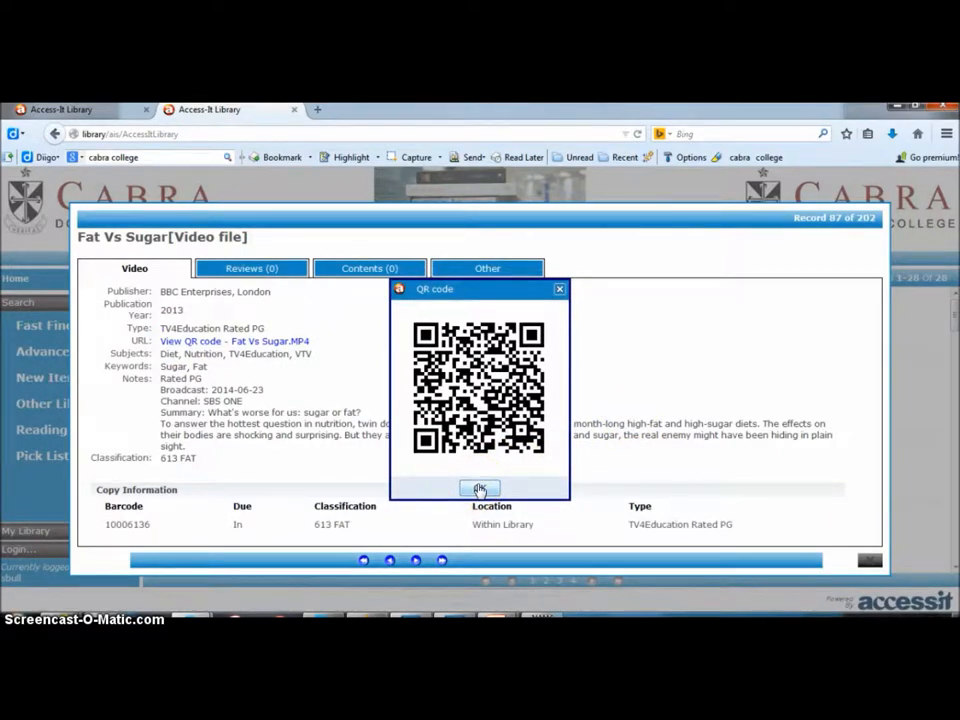
{"action": "left_click", "coordinate": [479, 489]}
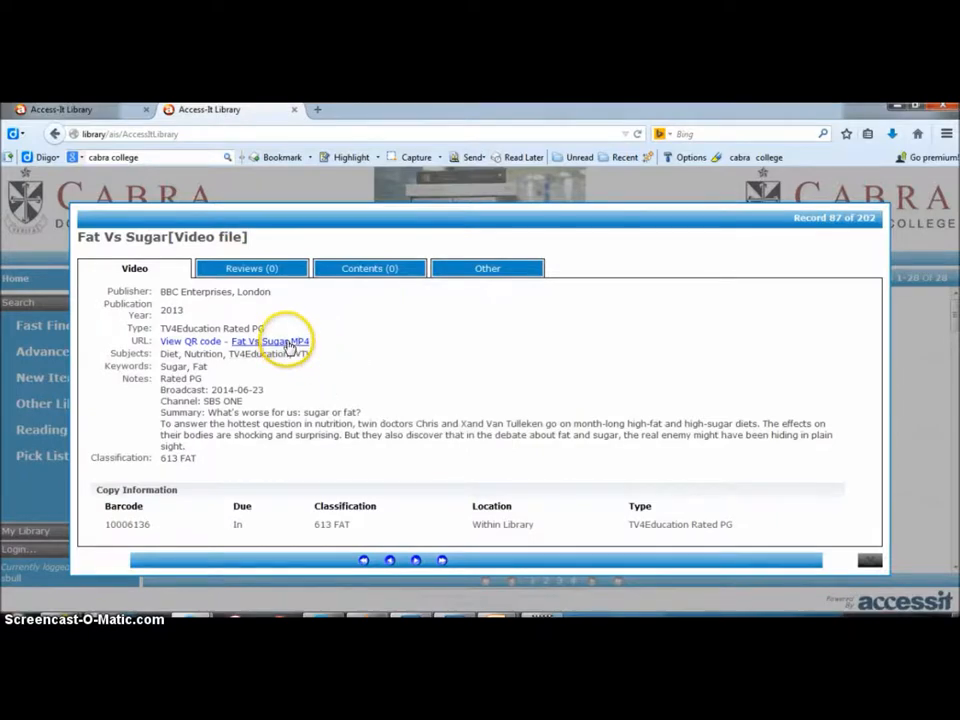
{"action": "left_click", "coordinate": [275, 341]}
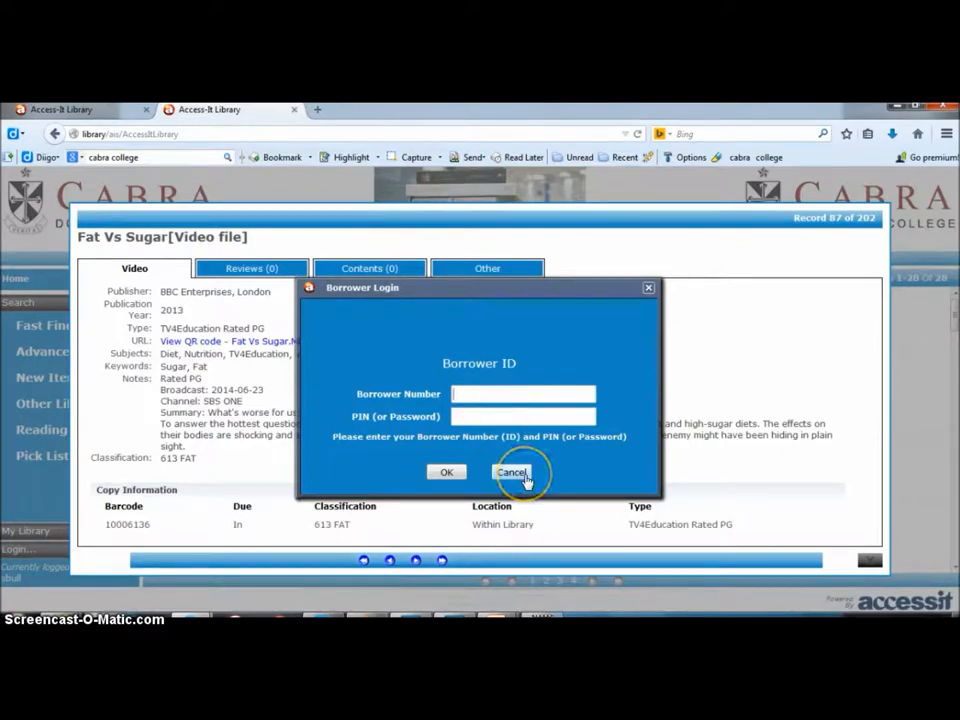
Cancel the borrower login prompt to return to the video results
{"action": "left_click", "coordinate": [513, 472]}
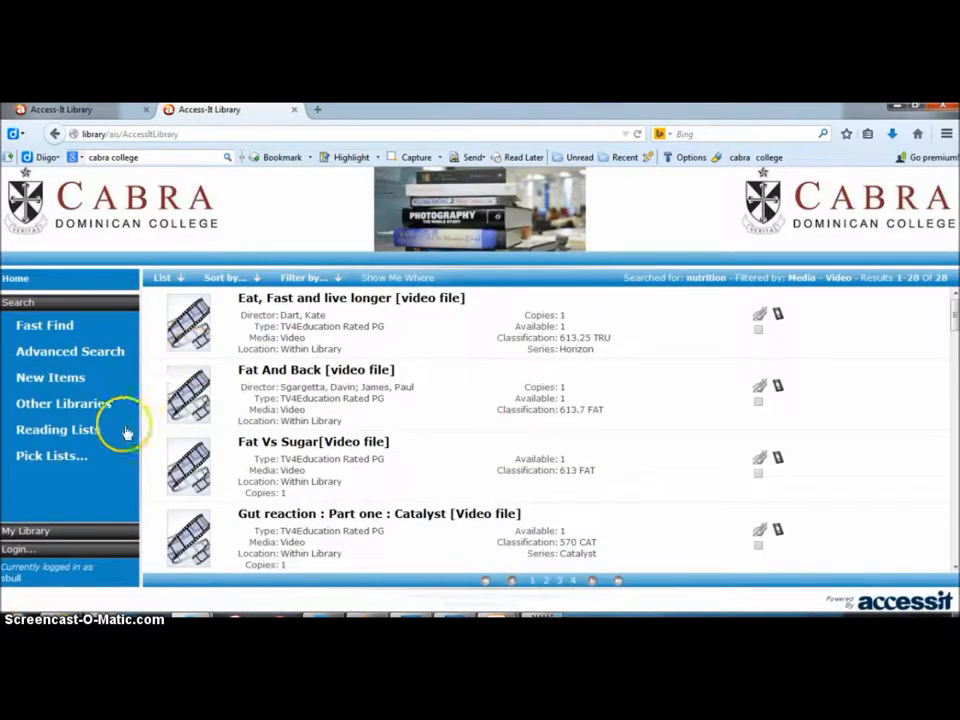
{"action": "mouse_move", "coordinate": [210, 187]}
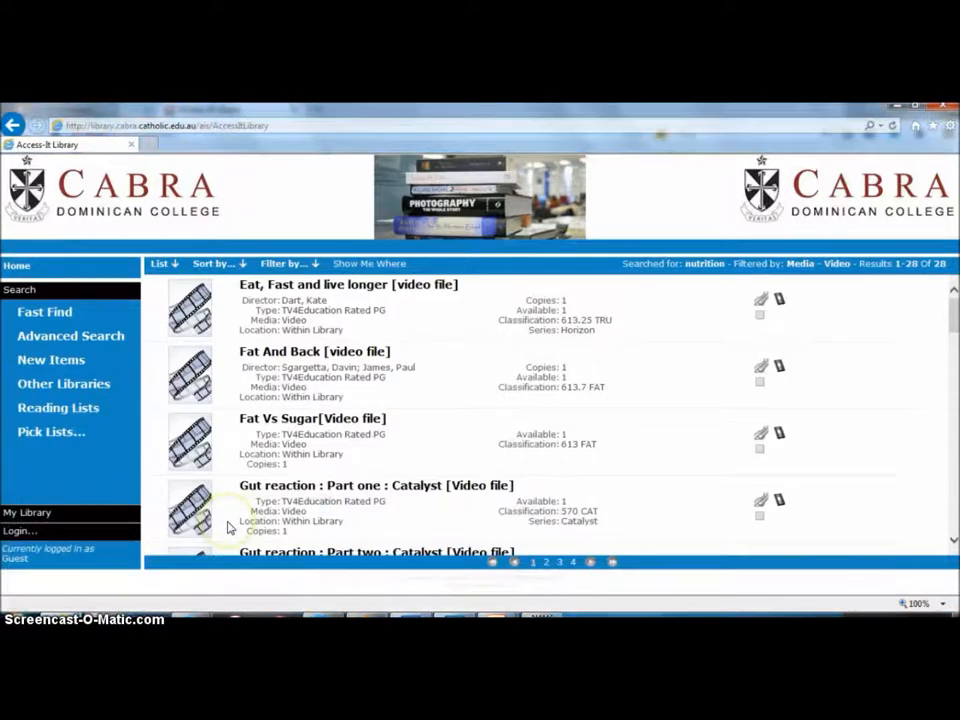
Open the Fat And Back video record from the filtered results
{"action": "left_click", "coordinate": [284, 263]}
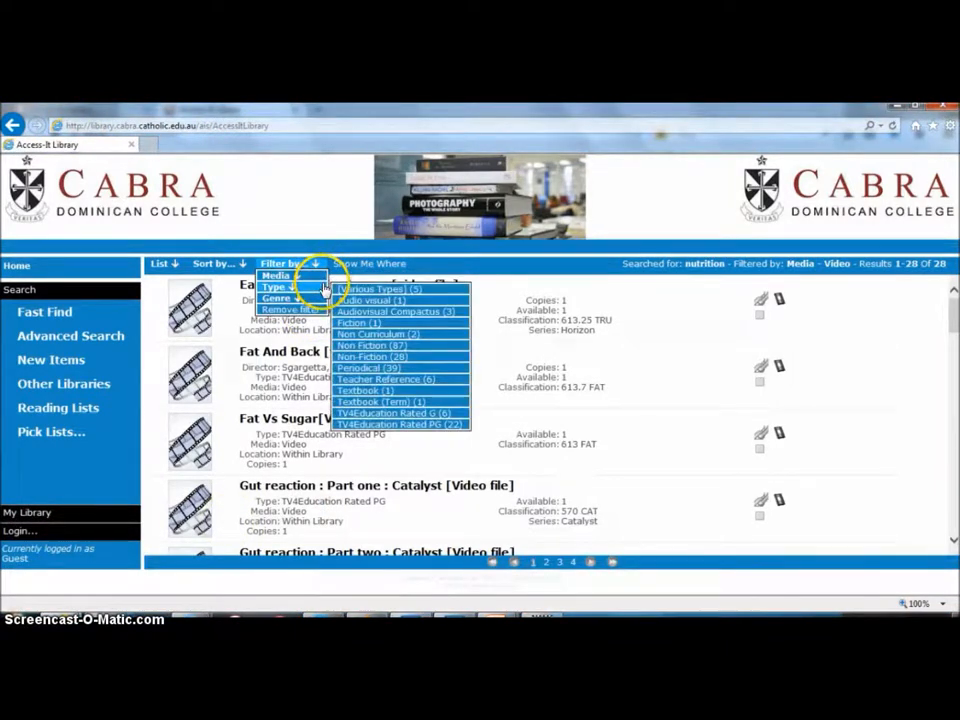
{"action": "left_click", "coordinate": [281, 263]}
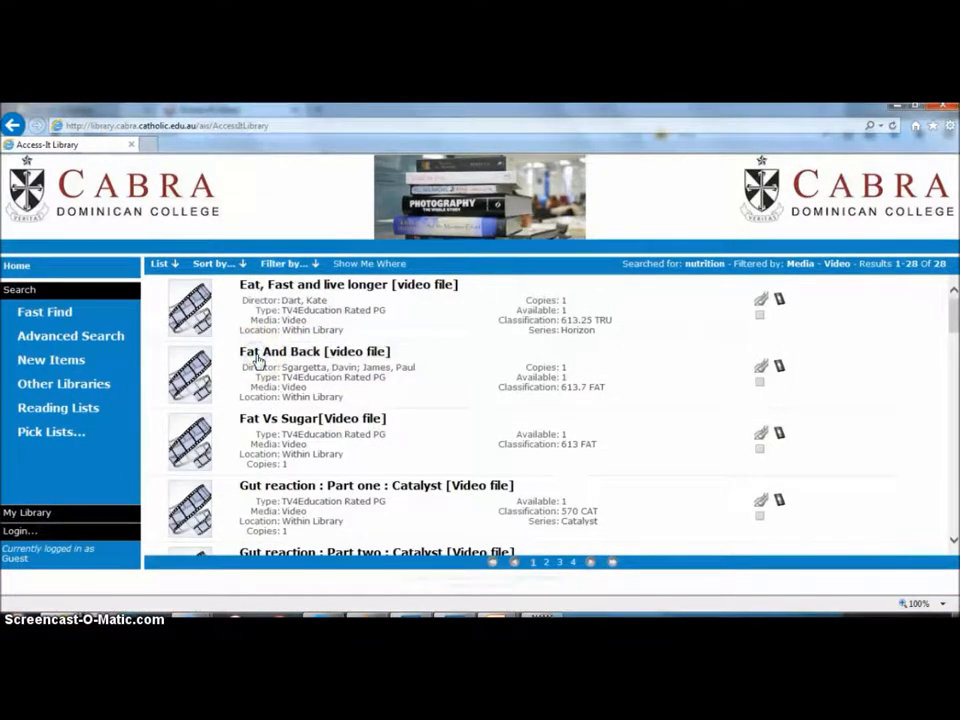
{"action": "left_click", "coordinate": [314, 351]}
{"action": "type", "text": "sbull"}
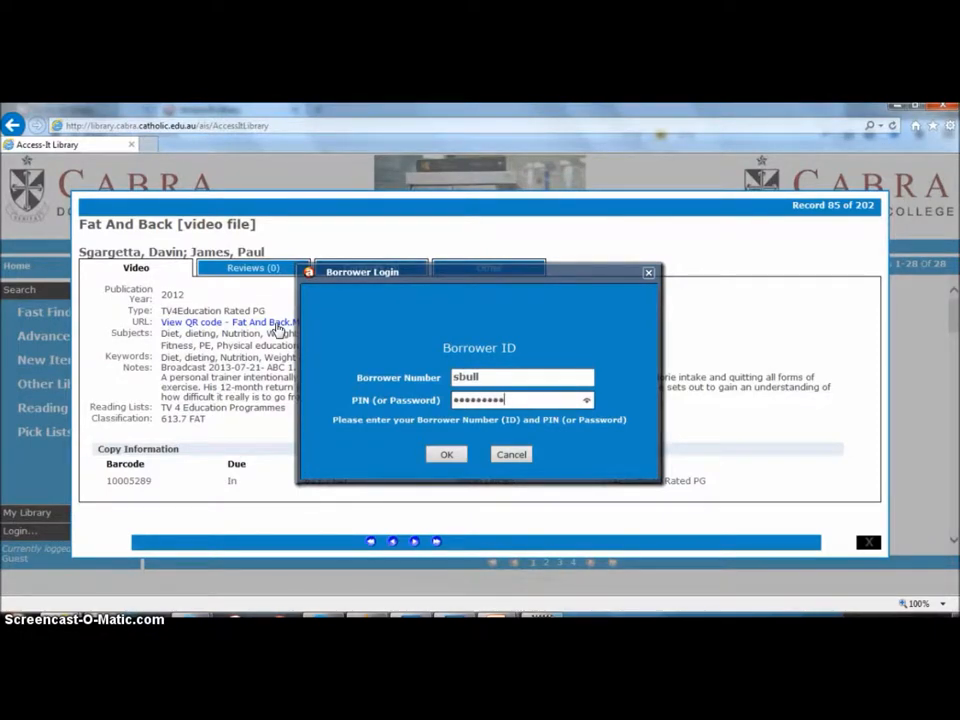
Sign in as borrower, dismiss the incorrect-login error, and resubmit to reach Fat And Back.mp4
{"action": "left_click", "coordinate": [446, 454]}
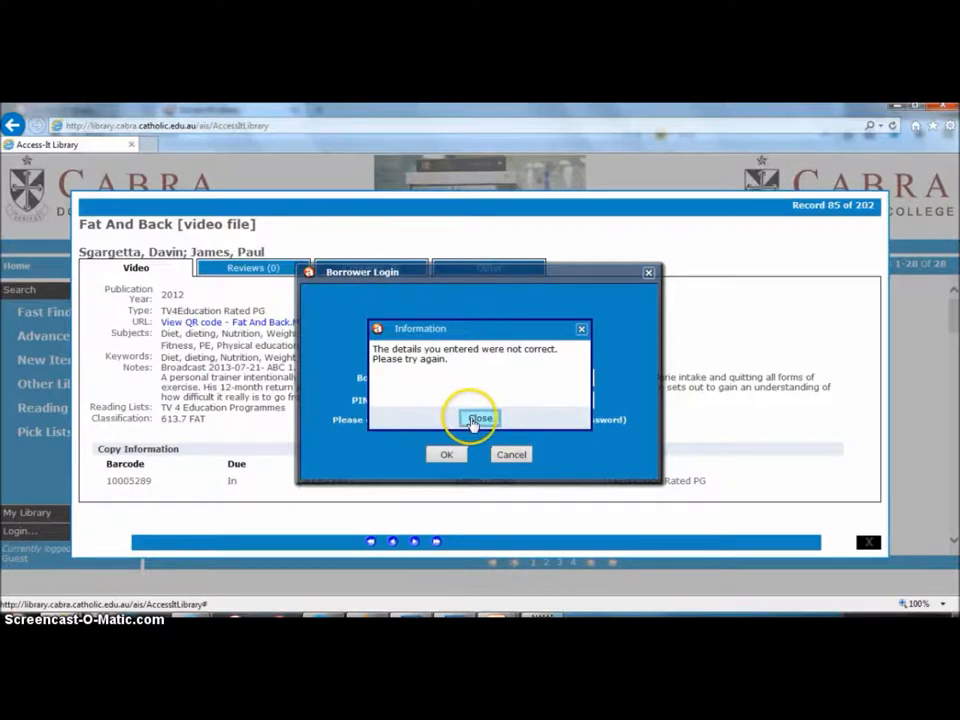
{"action": "left_click", "coordinate": [479, 417]}
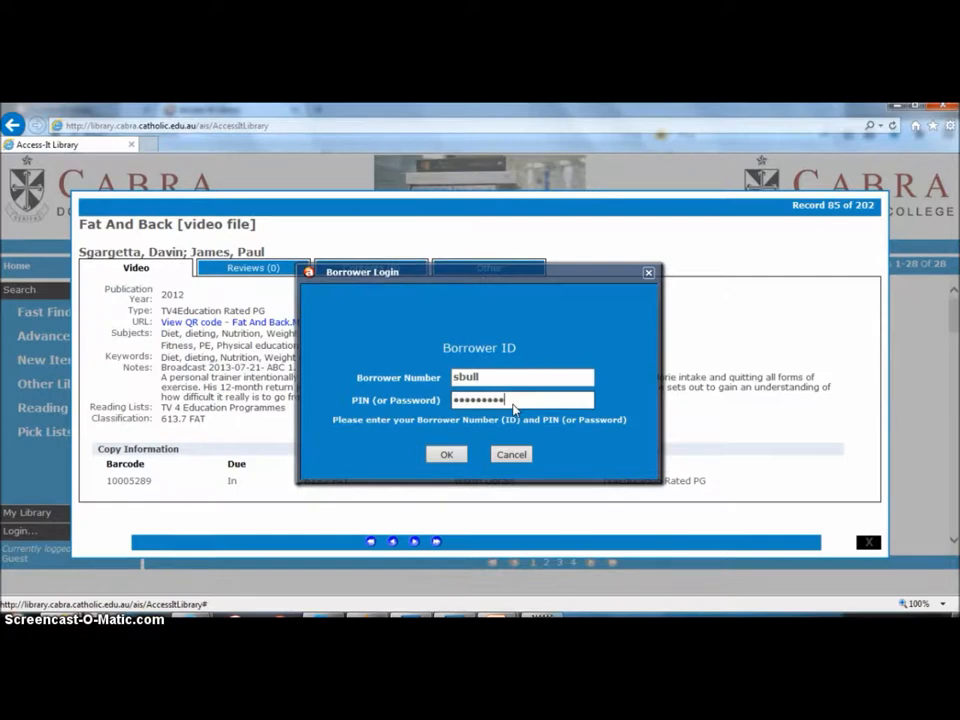
{"action": "left_click", "coordinate": [446, 454]}
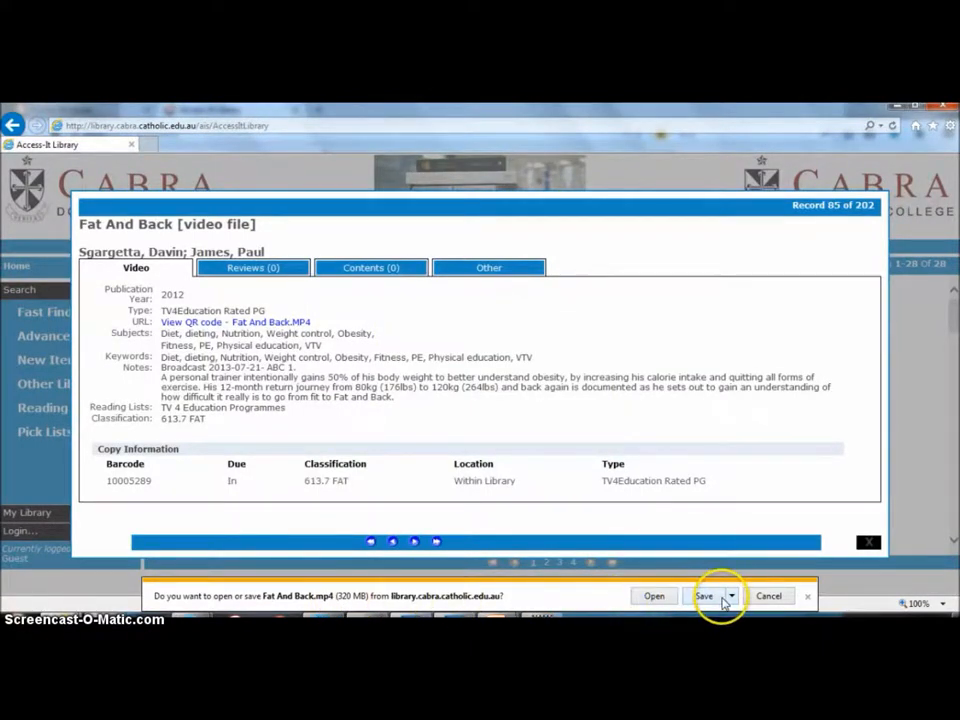
{"action": "mouse_move", "coordinate": [733, 600]}
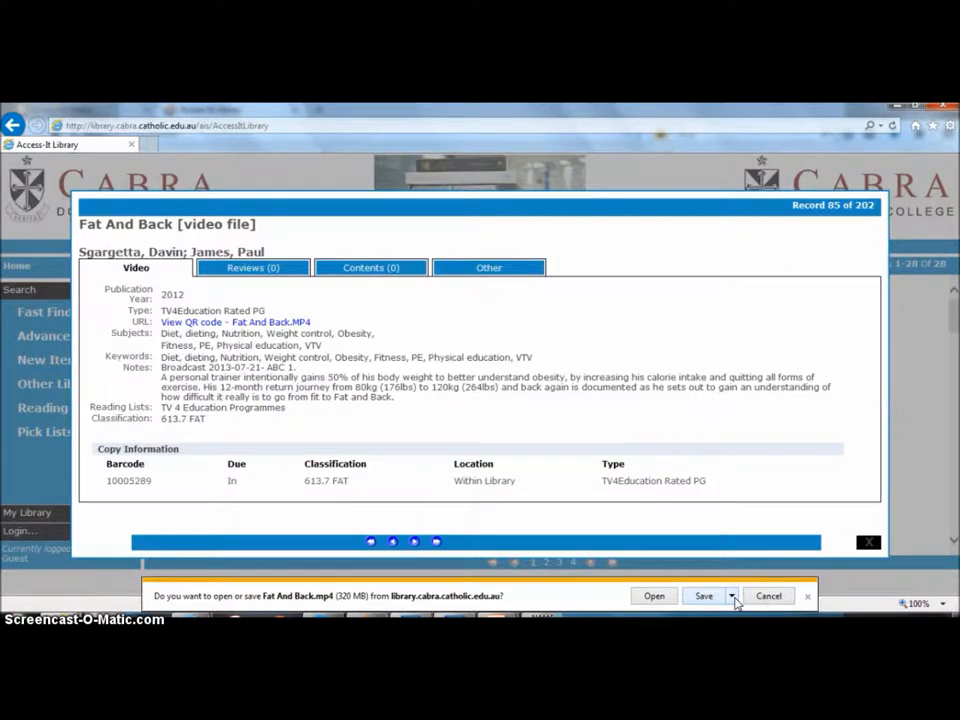
Cancel saving Fat And Back.mp4 and close the Fat And Back record
{"action": "left_click", "coordinate": [731, 596]}
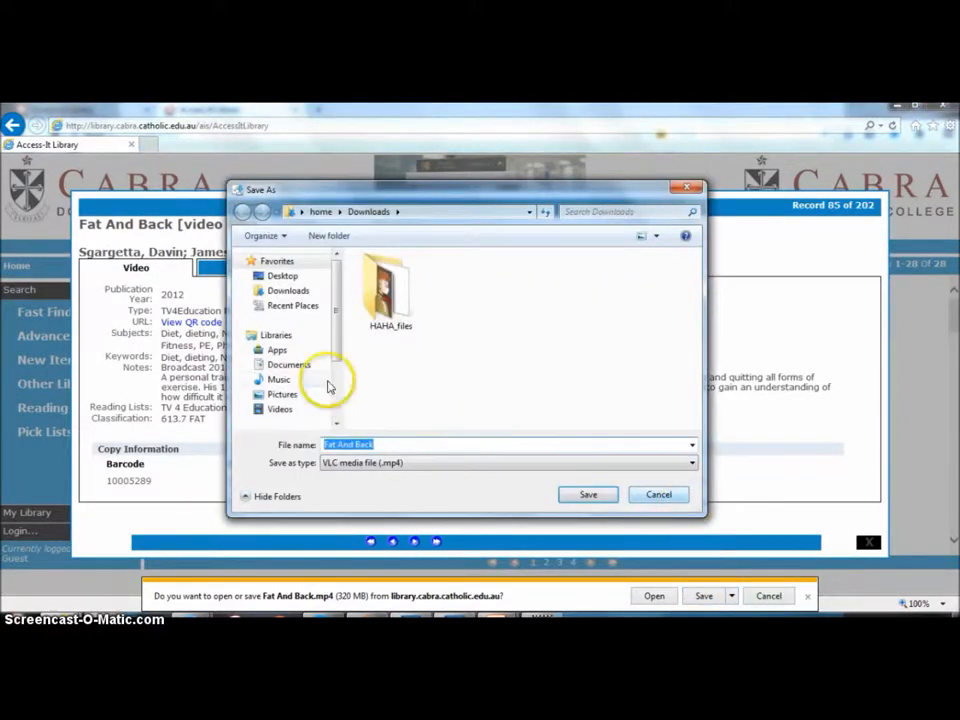
{"action": "scroll", "scroll_direction": "down", "scroll_amount": 3}
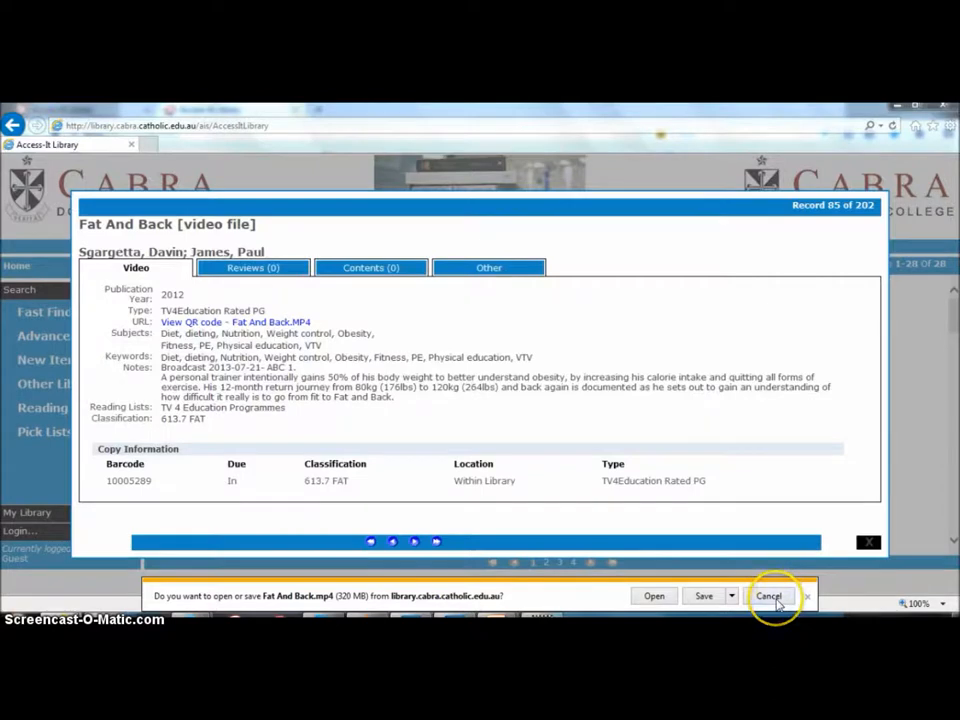
{"action": "left_click", "coordinate": [769, 596]}
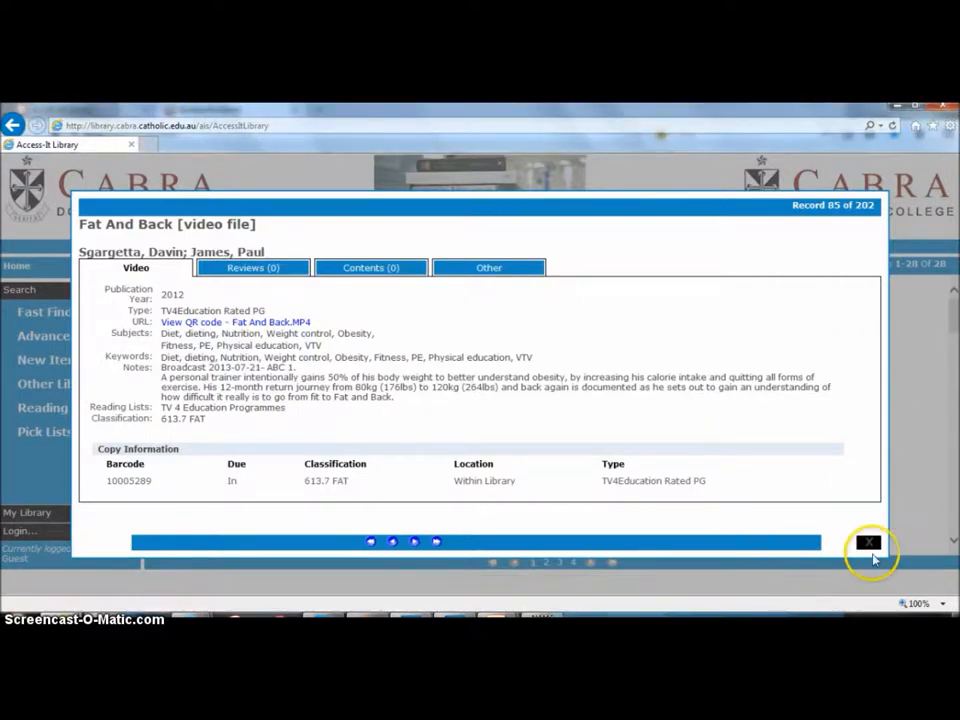
{"action": "left_click", "coordinate": [869, 542]}
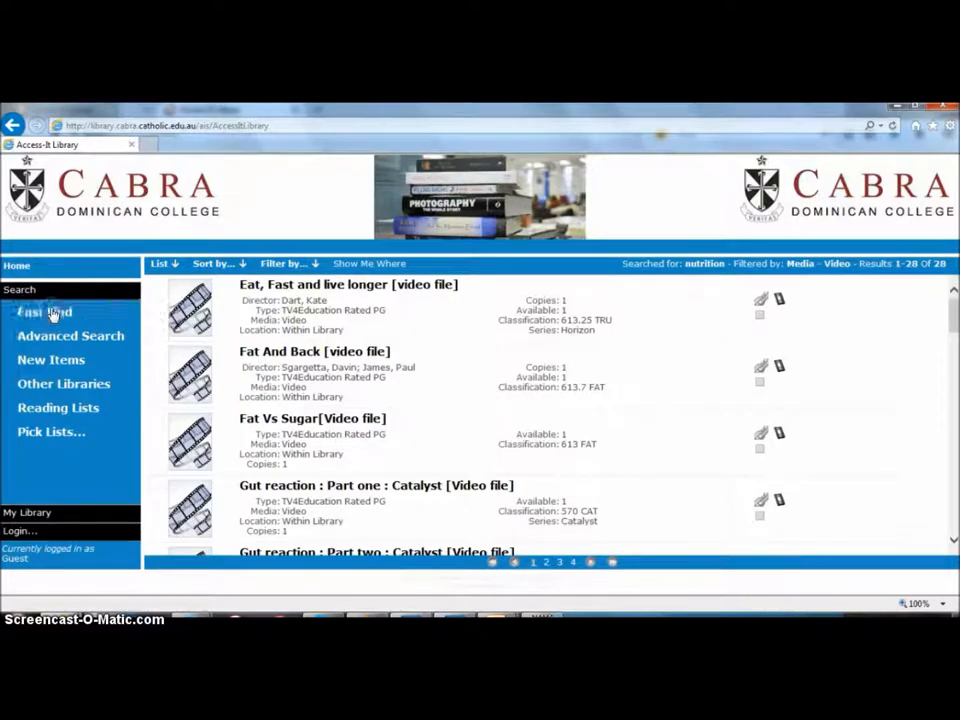
Search Fast Find for 'maths' and filter to Video media, giving 41 records
{"action": "left_click", "coordinate": [44, 312]}
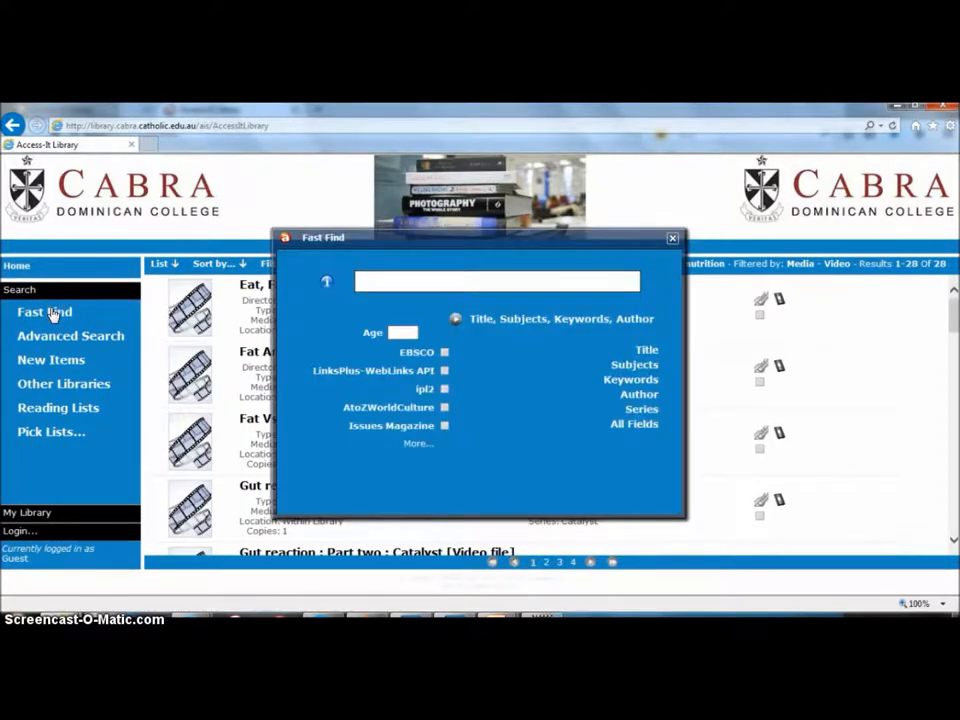
{"action": "type", "text": "maths"}
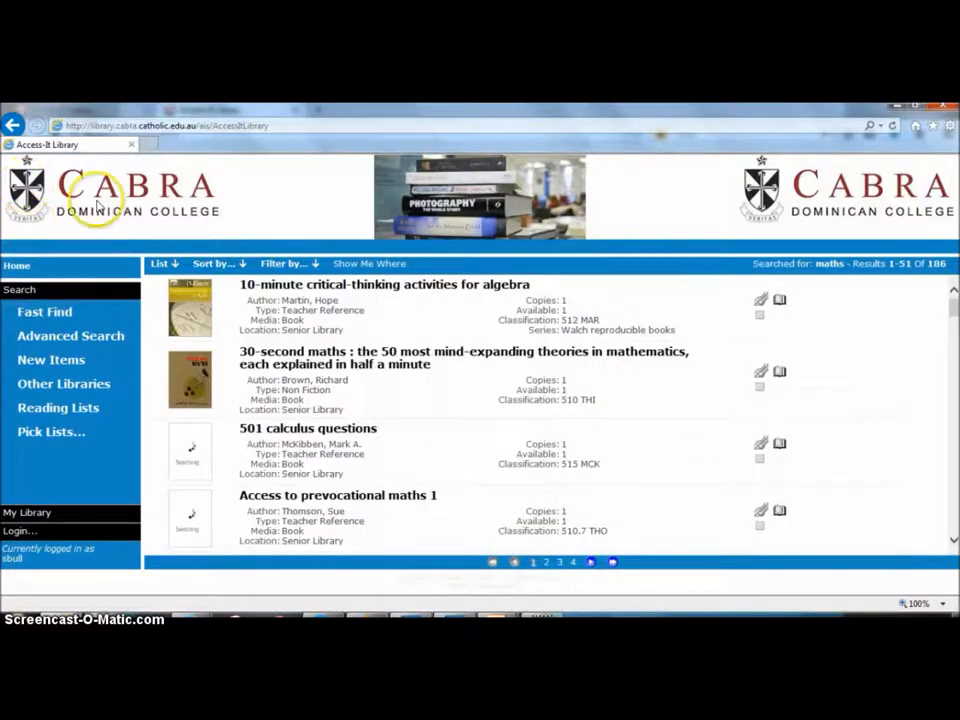
{"action": "left_click", "coordinate": [288, 263]}
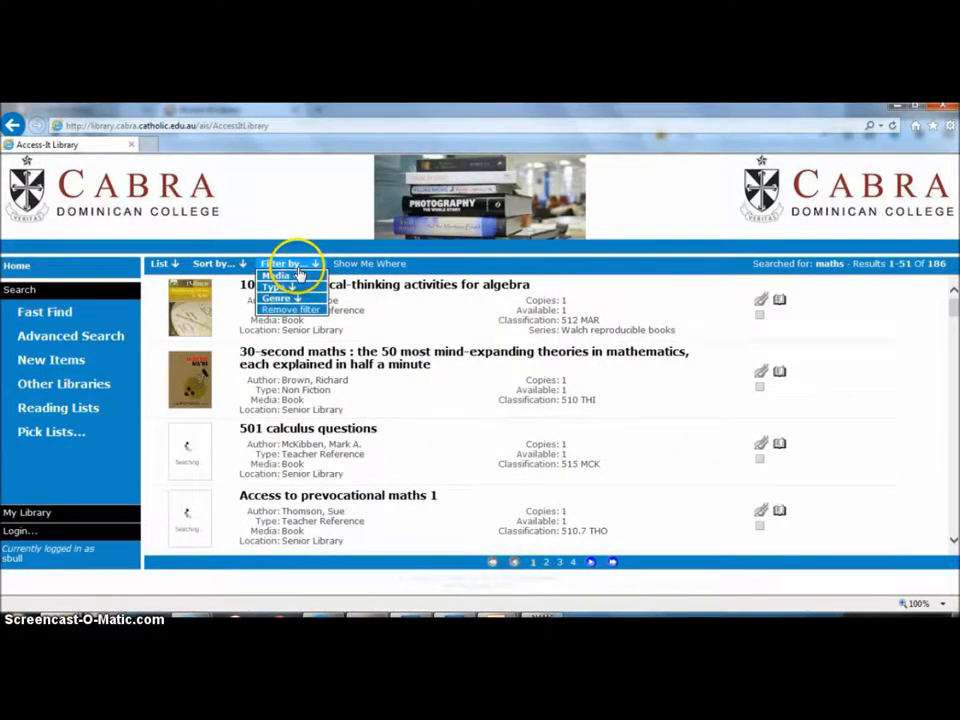
{"action": "left_click", "coordinate": [278, 275]}
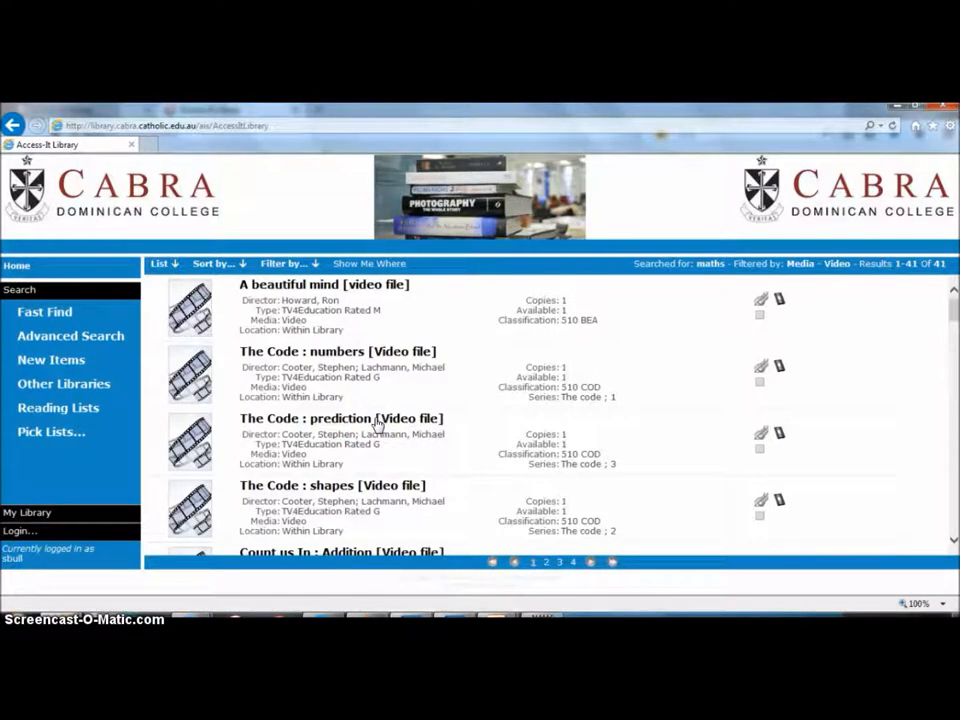
Open The Code : prediction video record and cancel its borrower login prompt
{"action": "left_click", "coordinate": [340, 418]}
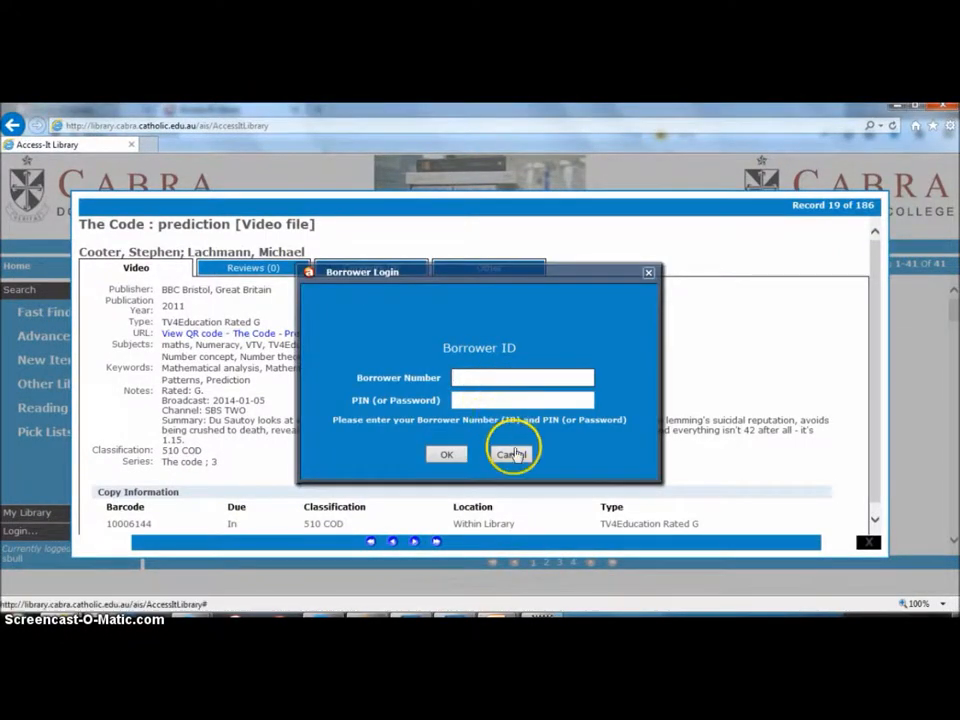
{"action": "left_click", "coordinate": [513, 454]}
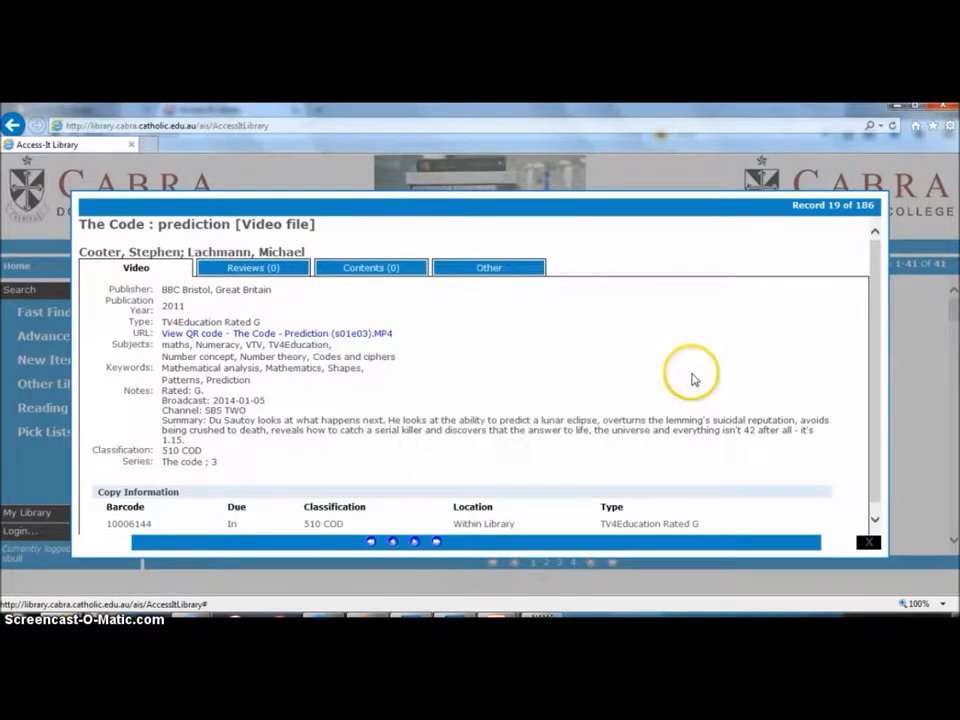